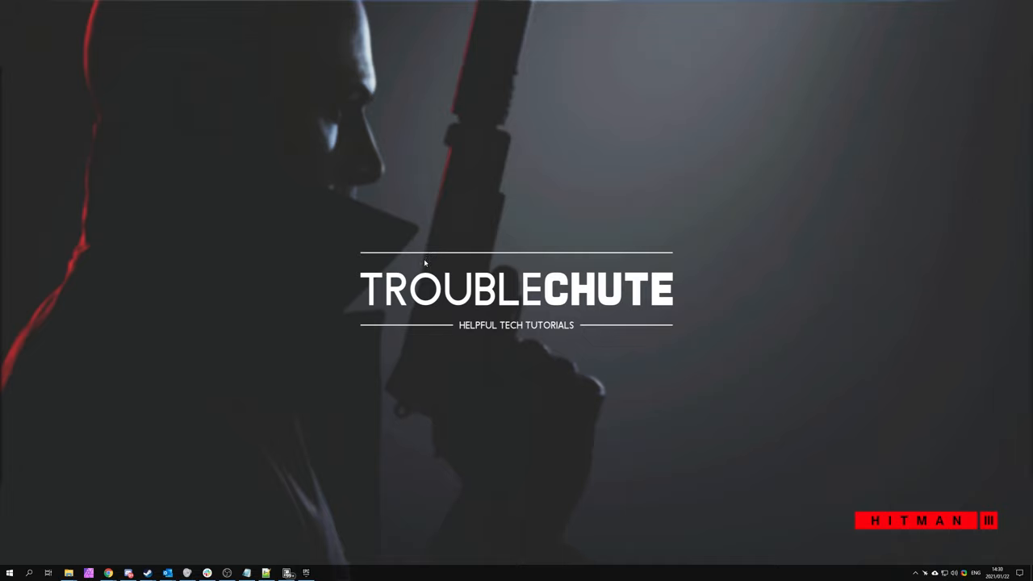
pyautogui.moveTo(426, 268)
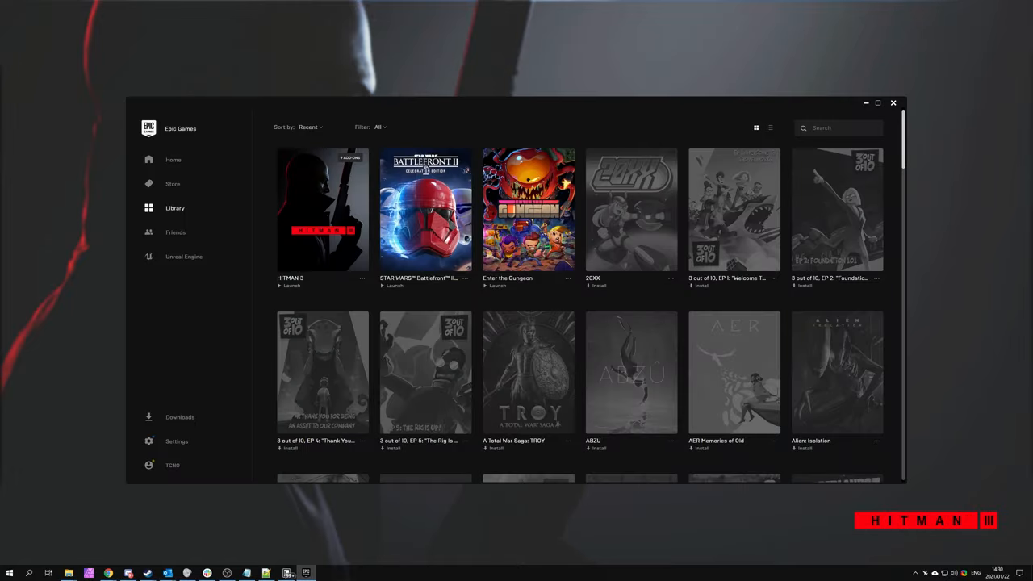
pyautogui.moveTo(434, 310)
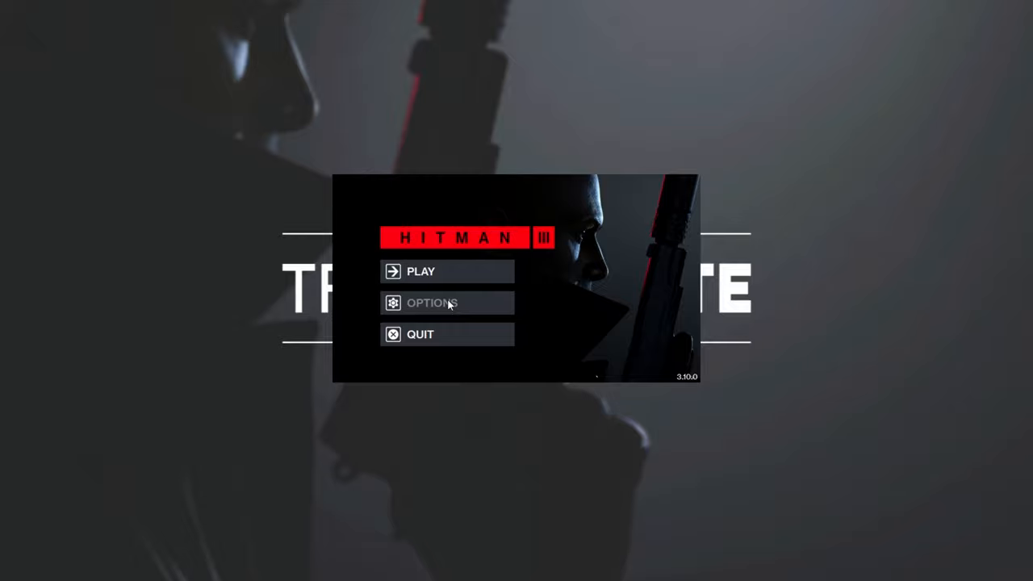
# In the graphics options, keep the game on the primary monitor
pyautogui.click(432, 304)
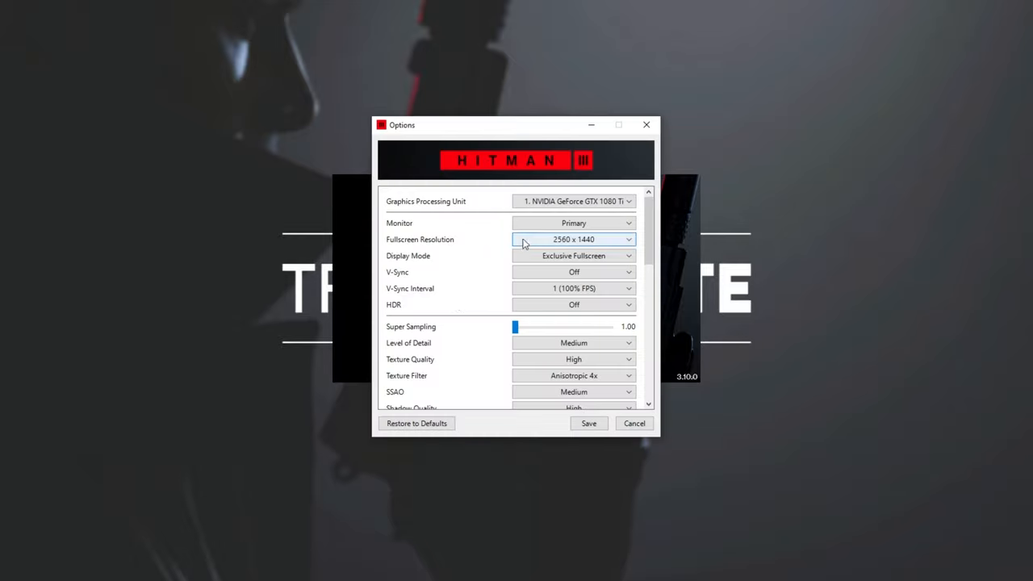
pyautogui.click(573, 223)
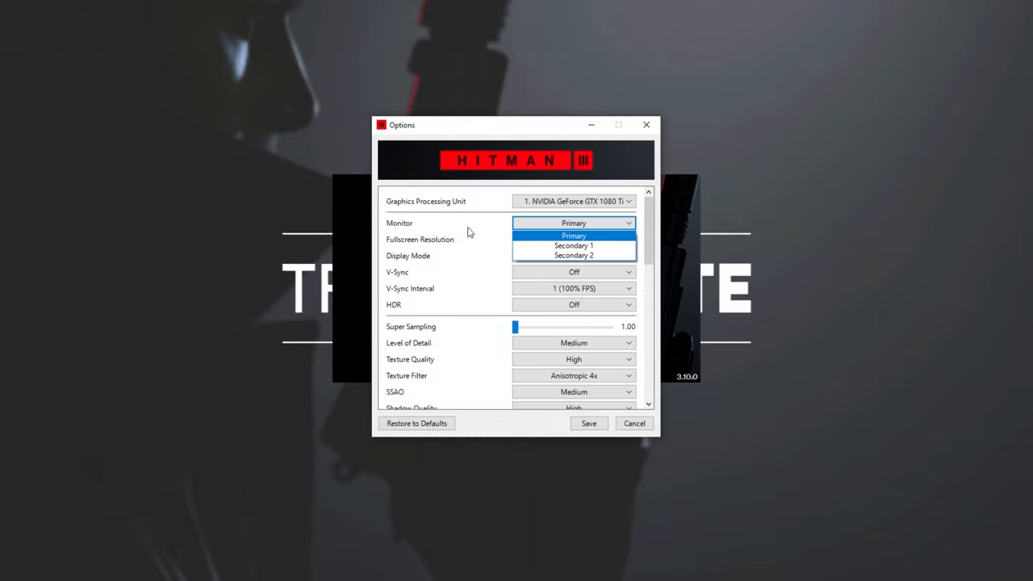
pyautogui.click(574, 236)
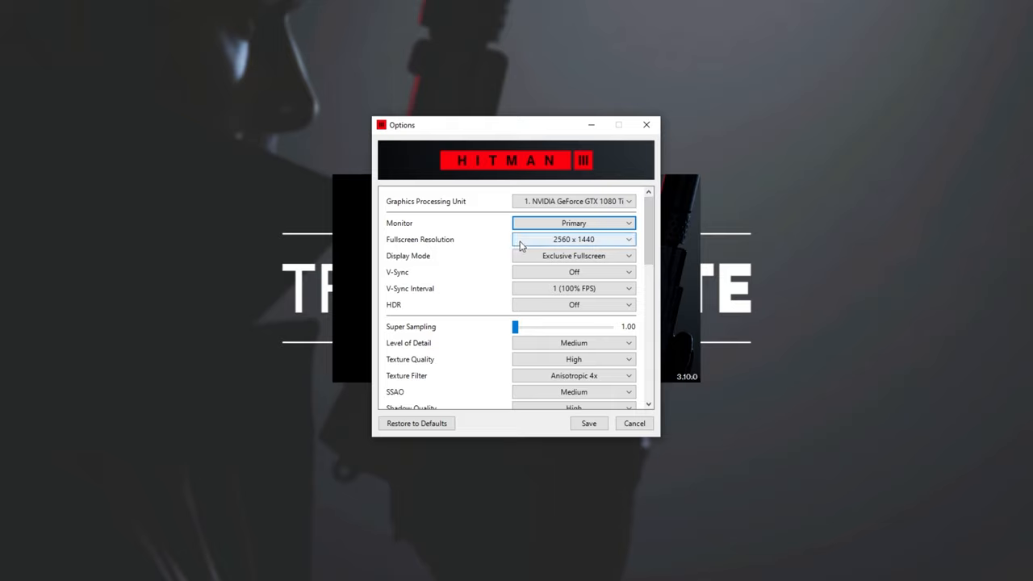
# Try Windowed display mode, return to Exclusive Fullscreen, and keep HDR off
pyautogui.click(572, 255)
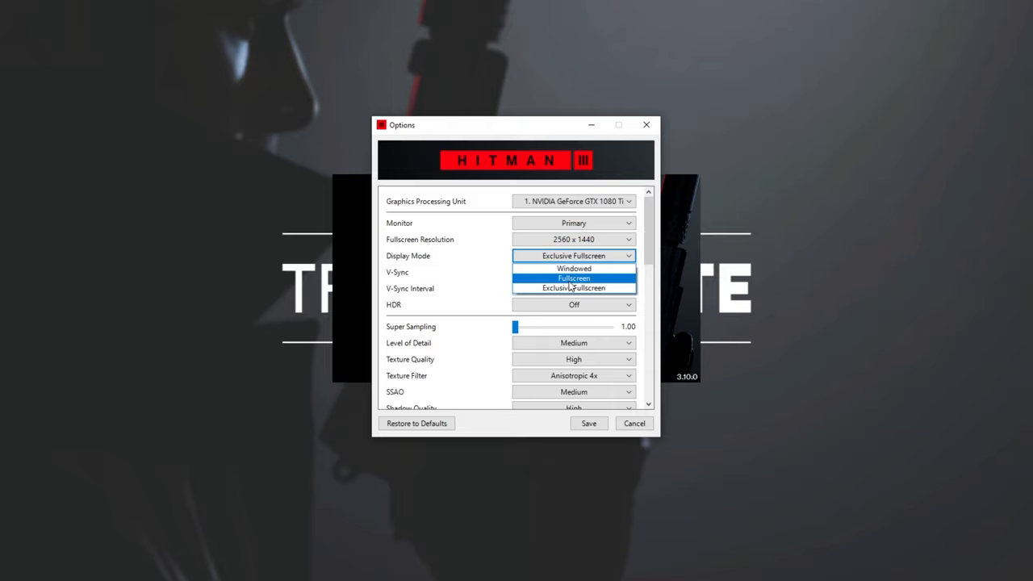
pyautogui.click(574, 268)
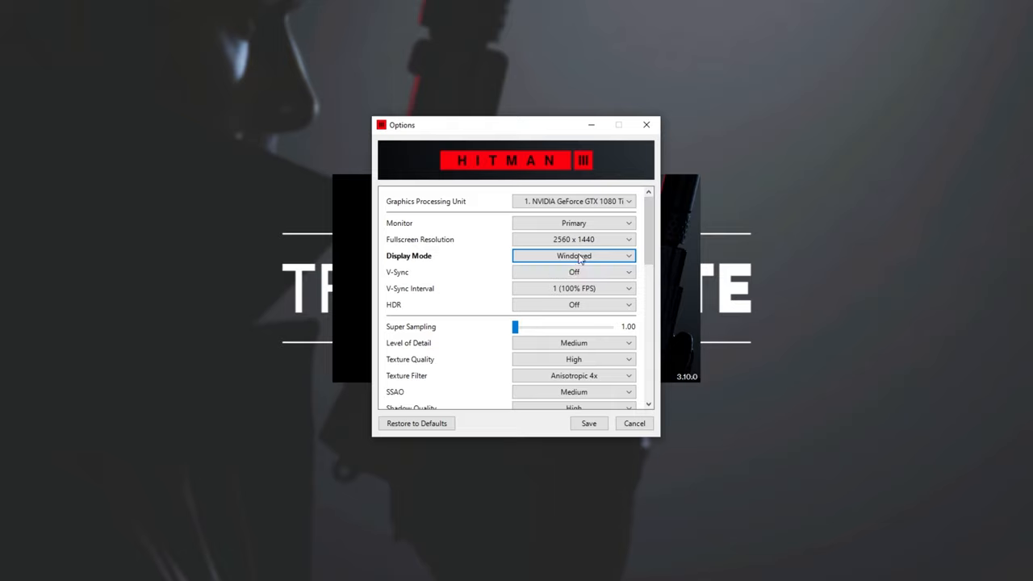
pyautogui.click(572, 255)
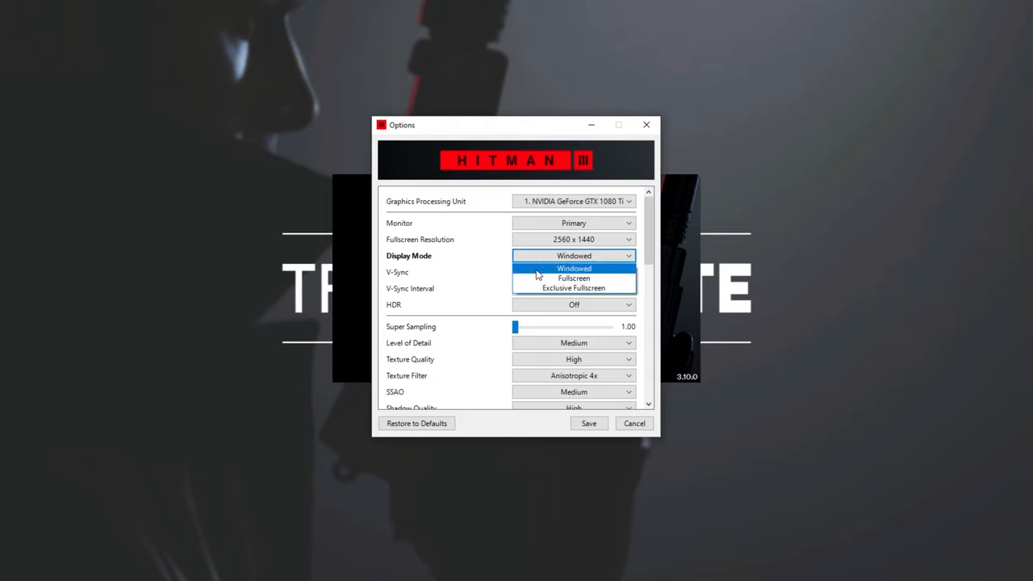
pyautogui.click(574, 287)
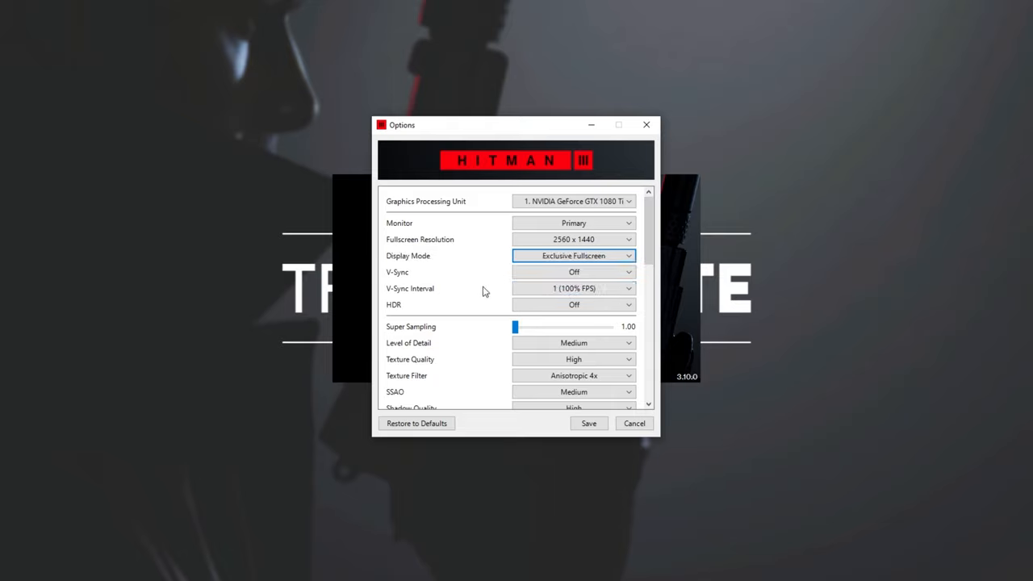
pyautogui.moveTo(484, 261)
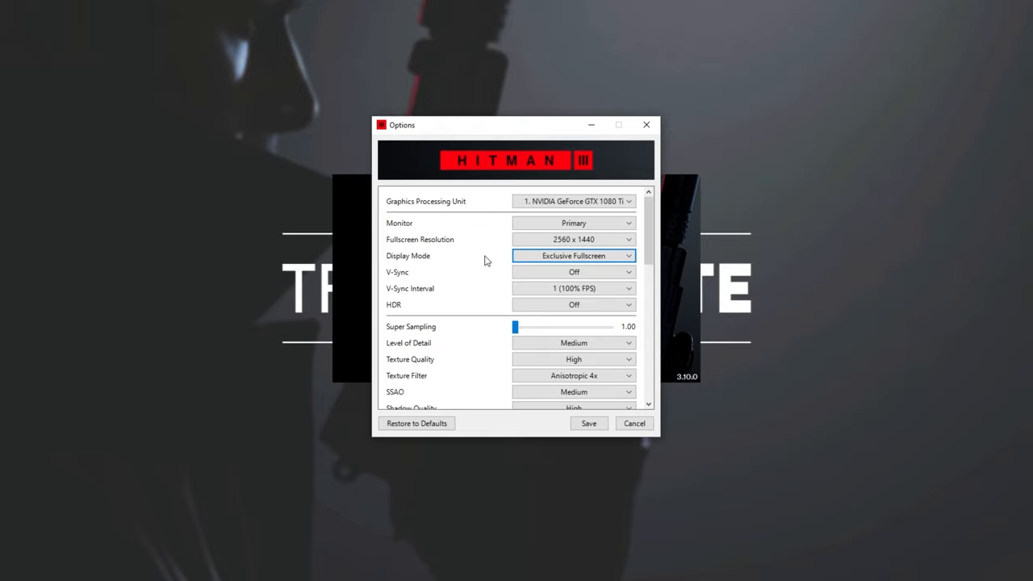
pyautogui.click(575, 303)
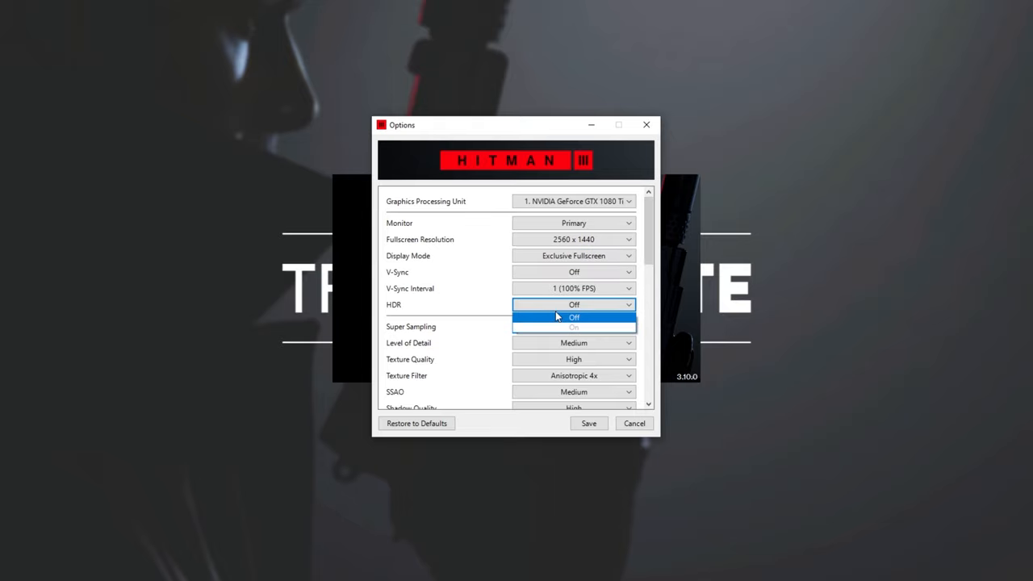
pyautogui.click(574, 316)
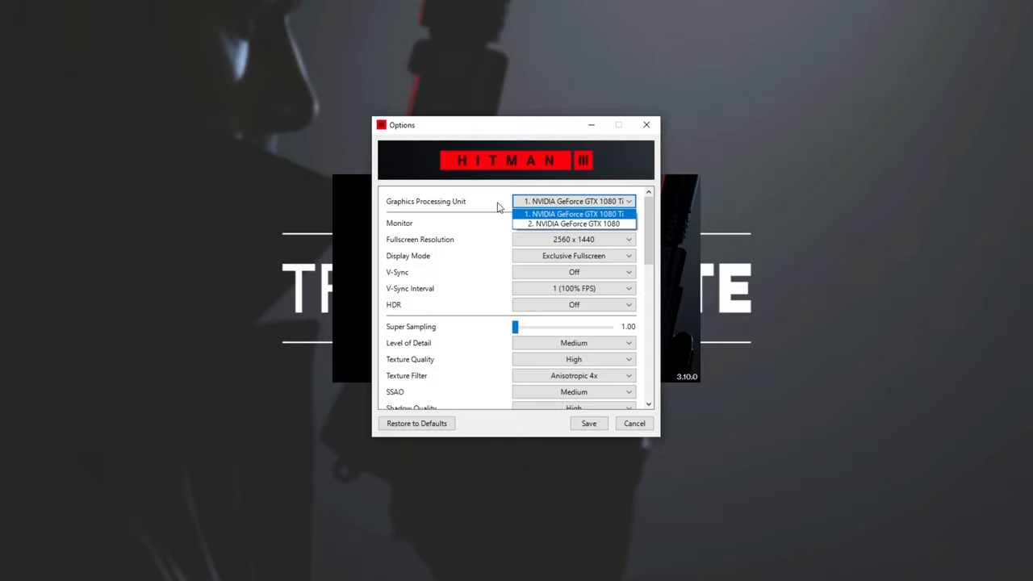
pyautogui.moveTo(503, 207)
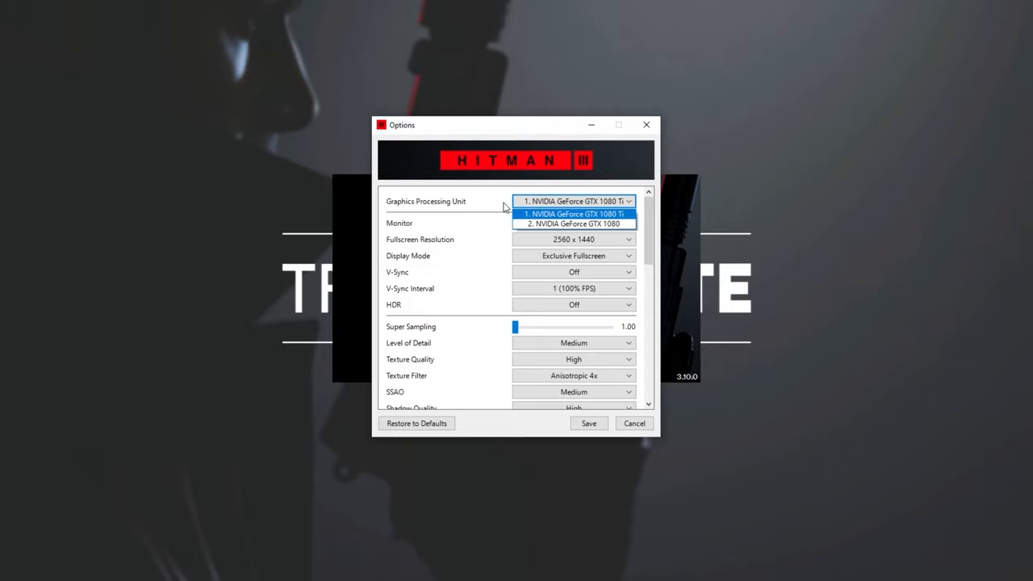
# Keep the GeForce GTX 1080 Ti as graphics processor and save the options
pyautogui.scroll(-3)
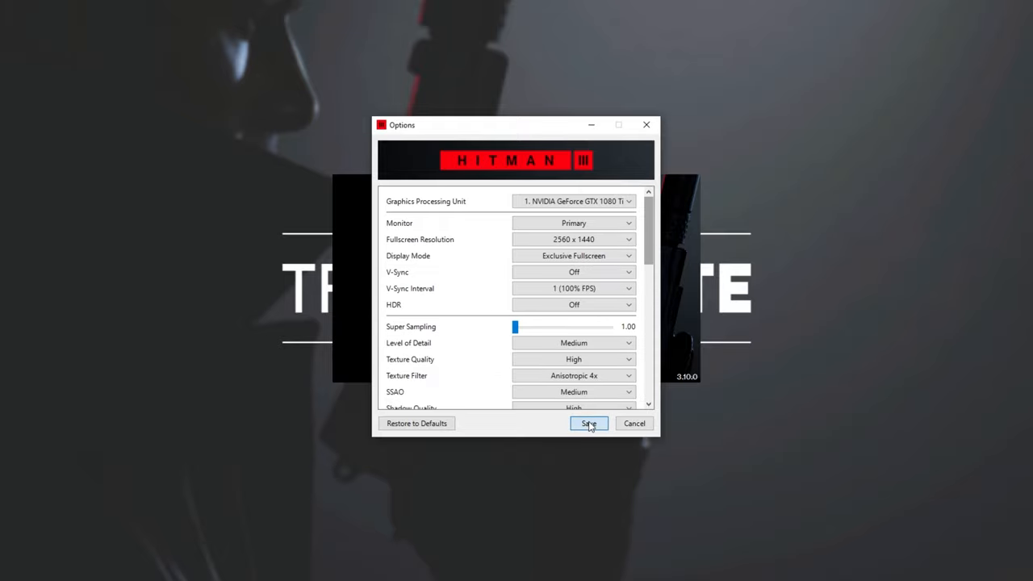
pyautogui.click(588, 422)
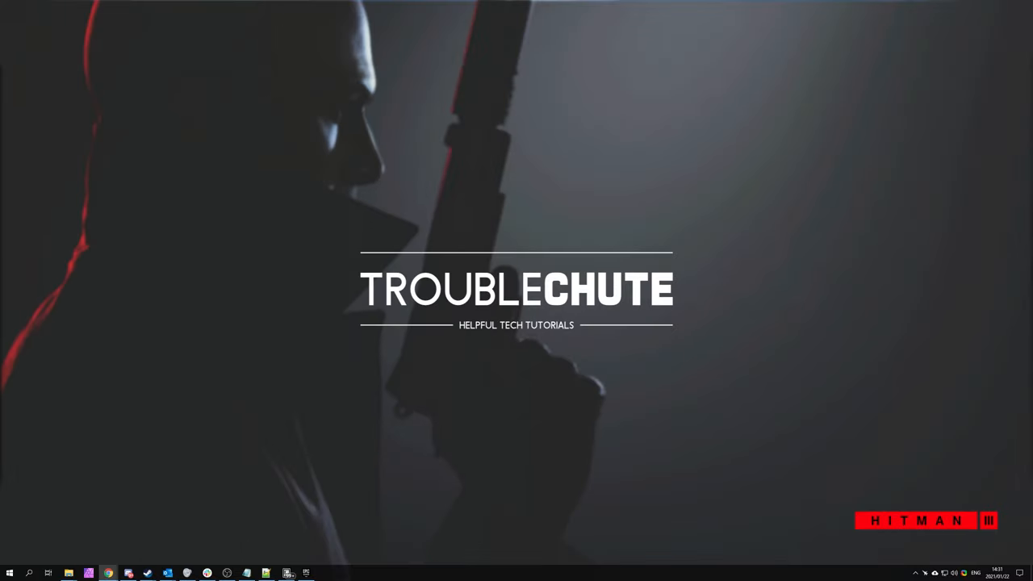
pyautogui.moveTo(713, 321)
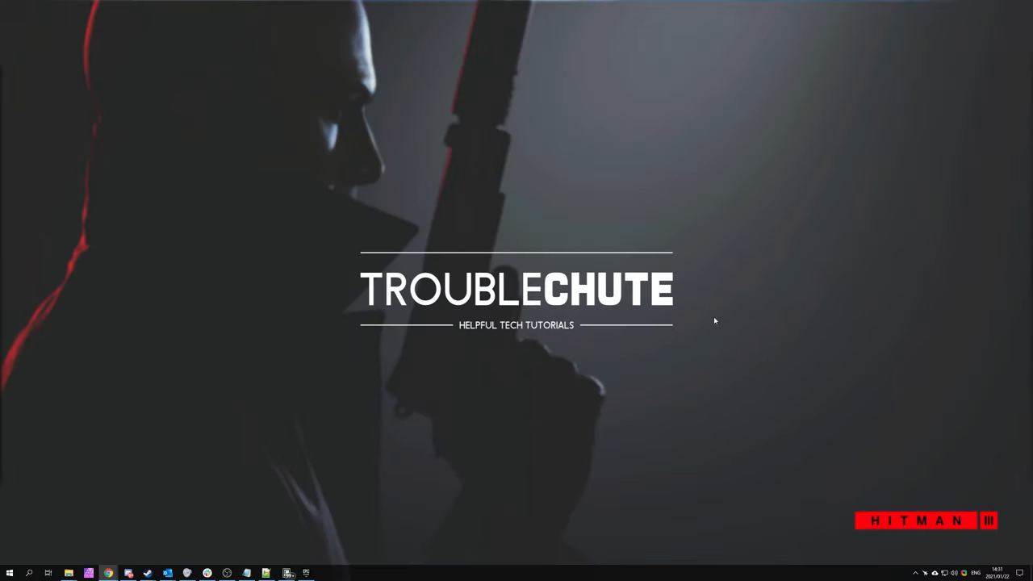
pyautogui.moveTo(394, 181)
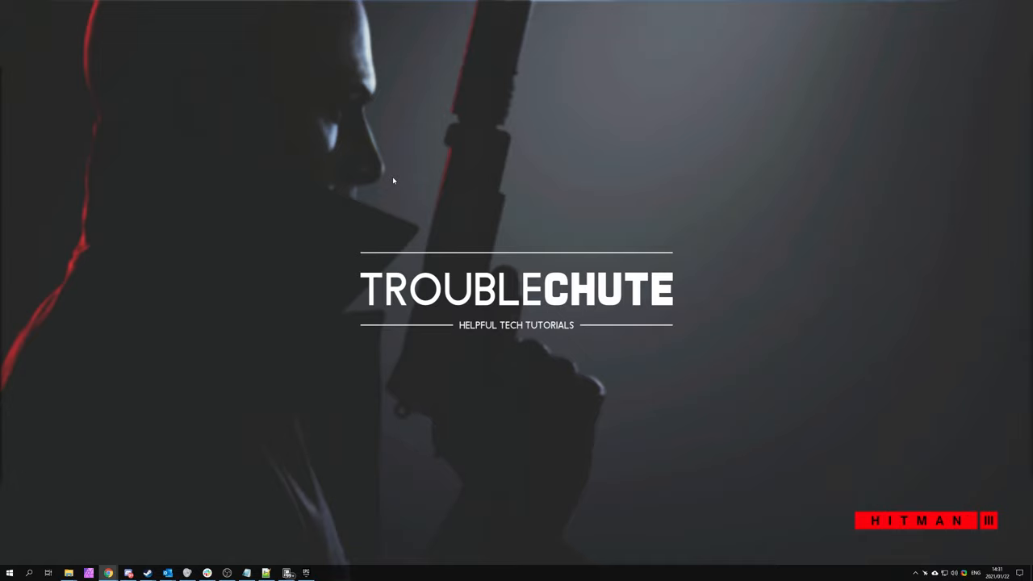
pyautogui.moveTo(234, 252)
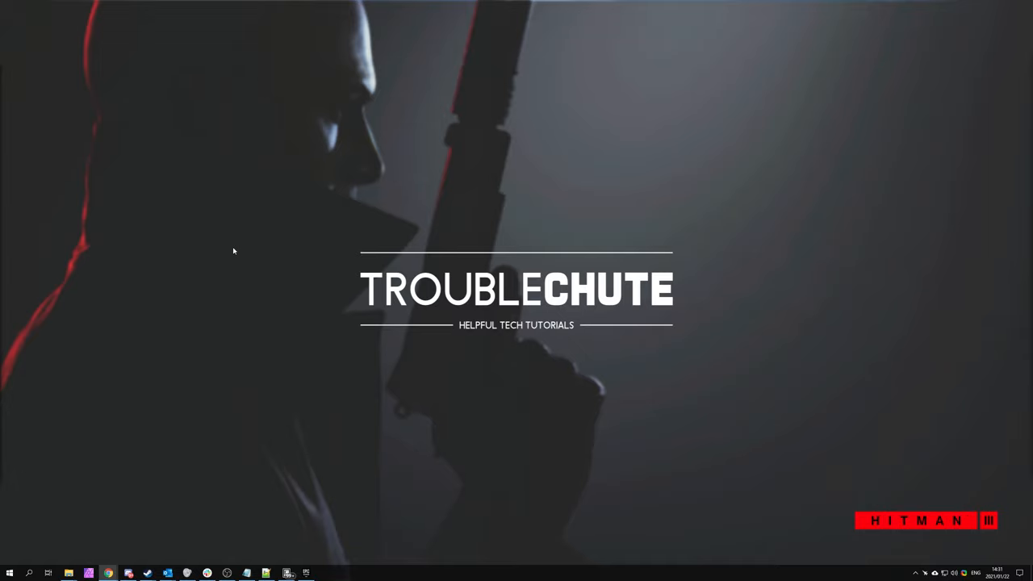
pyautogui.moveTo(217, 247)
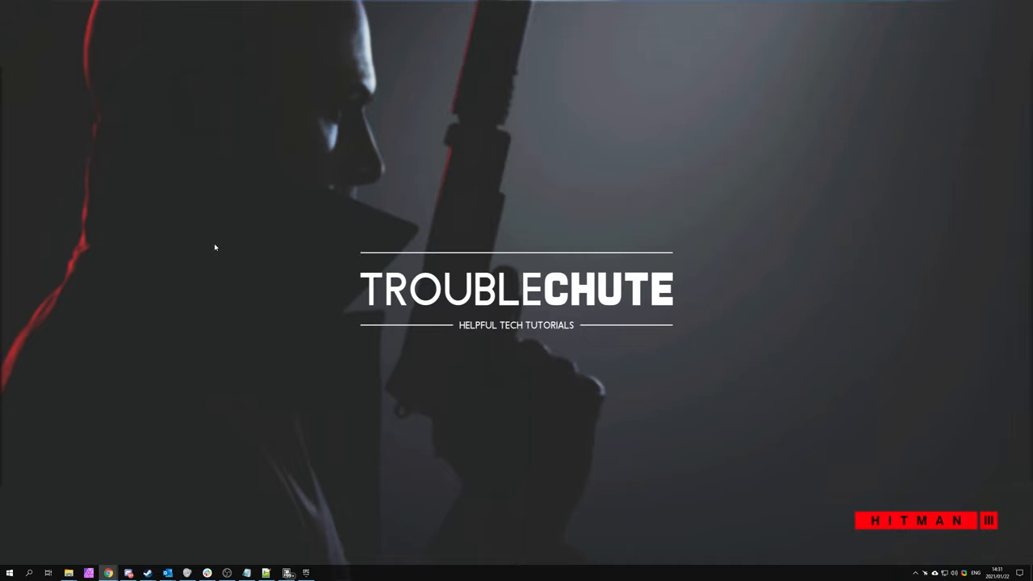
pyautogui.moveTo(176, 251)
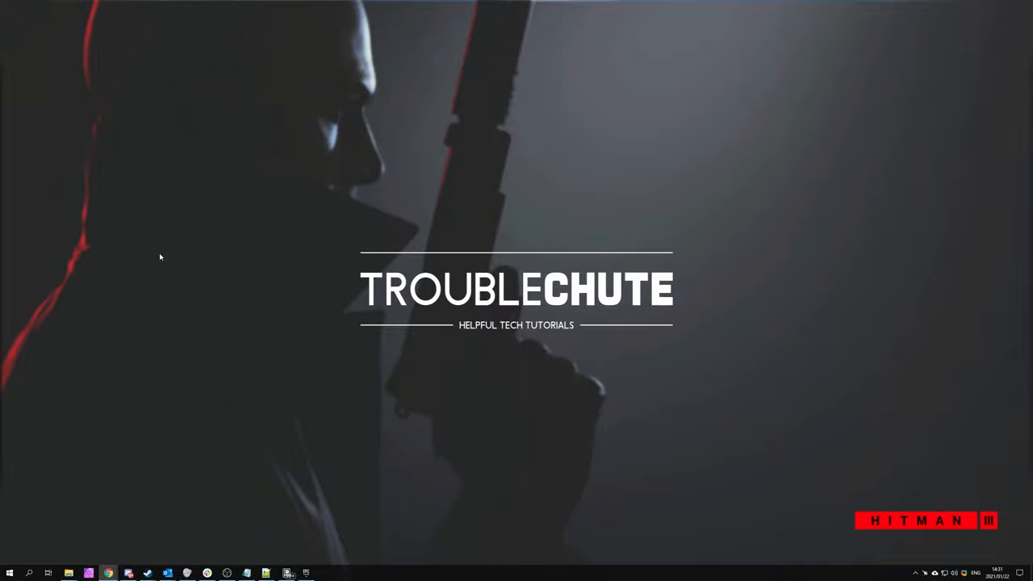
pyautogui.moveTo(172, 314)
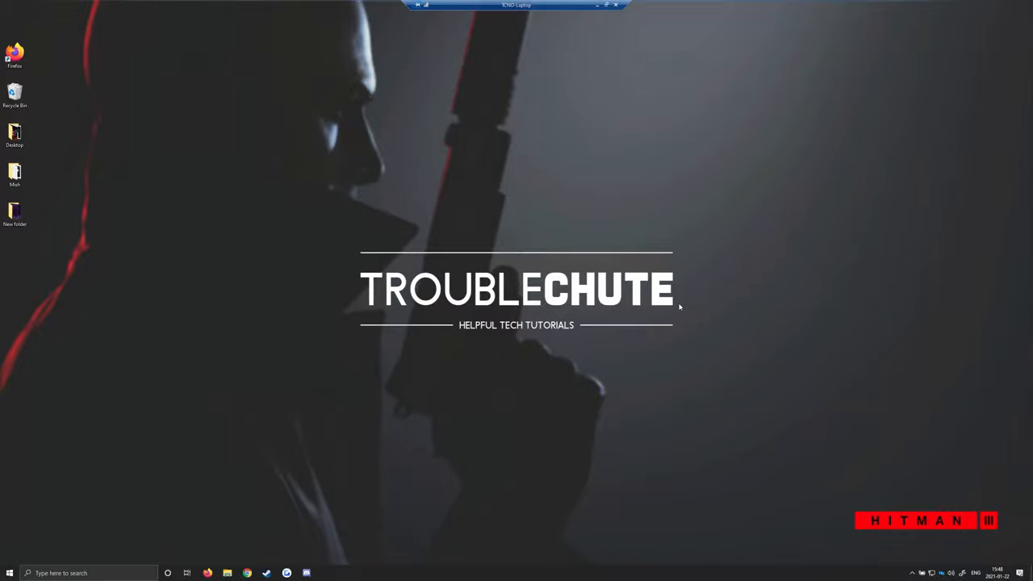
# Go from Update & Security settings into Windows Security
pyautogui.click(9, 573)
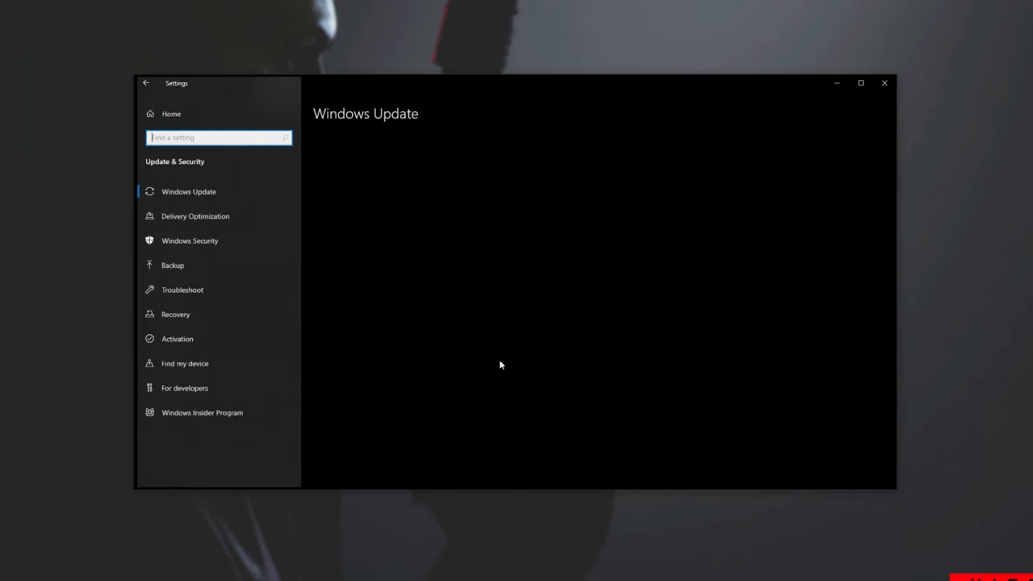
pyautogui.click(190, 240)
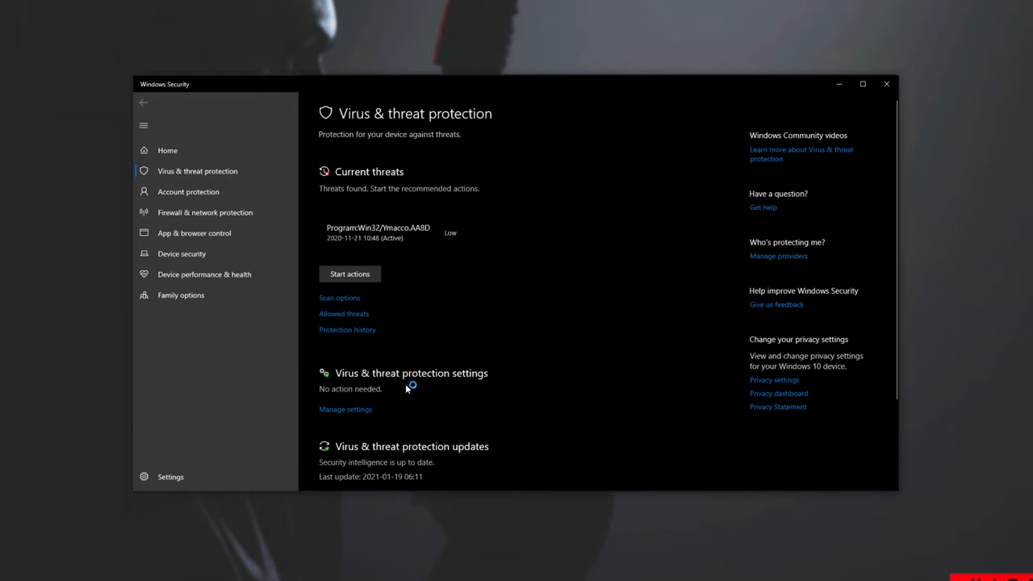
# Reach the Defender exclusions area in Virus & threat protection settings
pyautogui.click(345, 410)
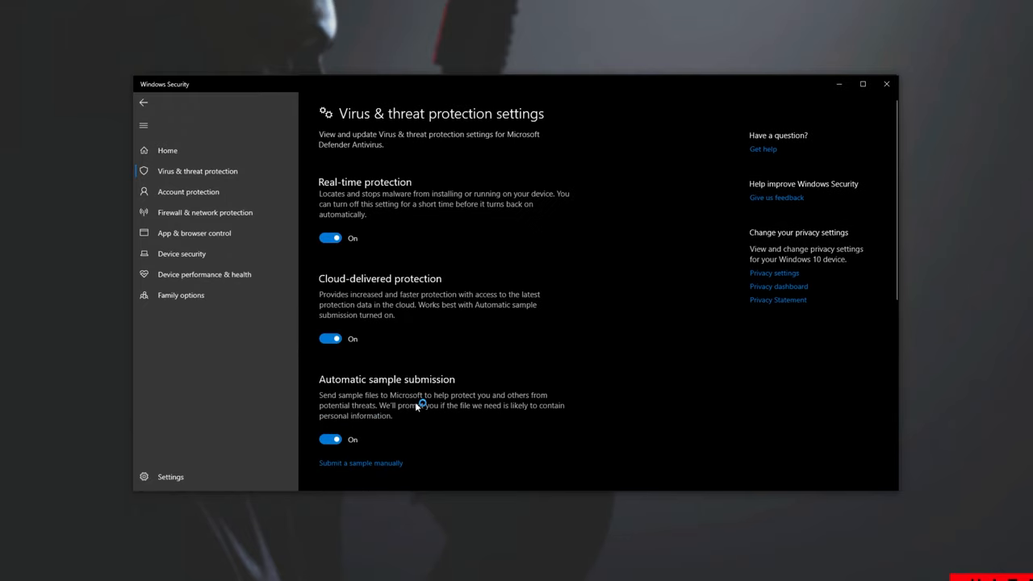
pyautogui.scroll(-3)
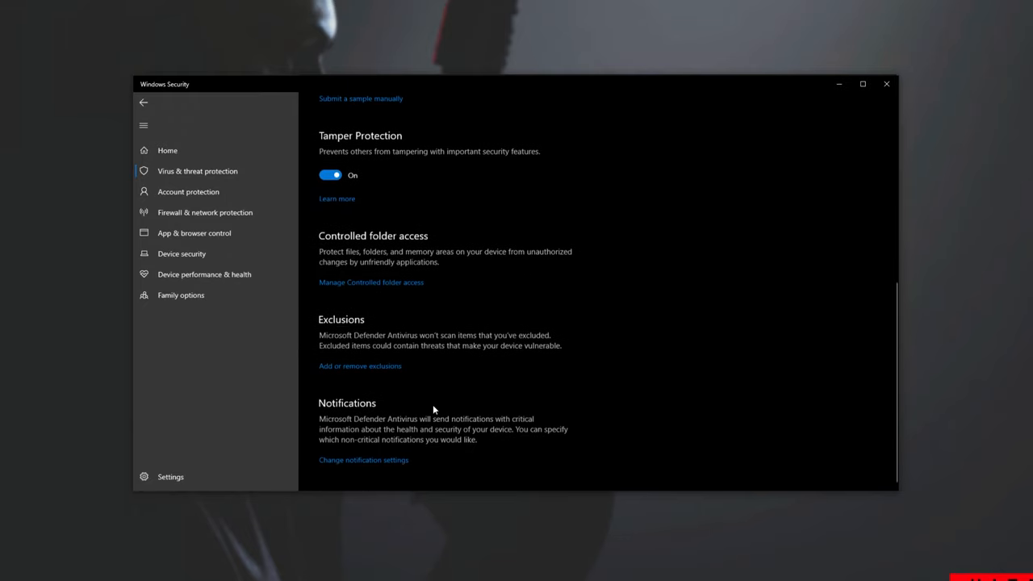
pyautogui.scroll(3)
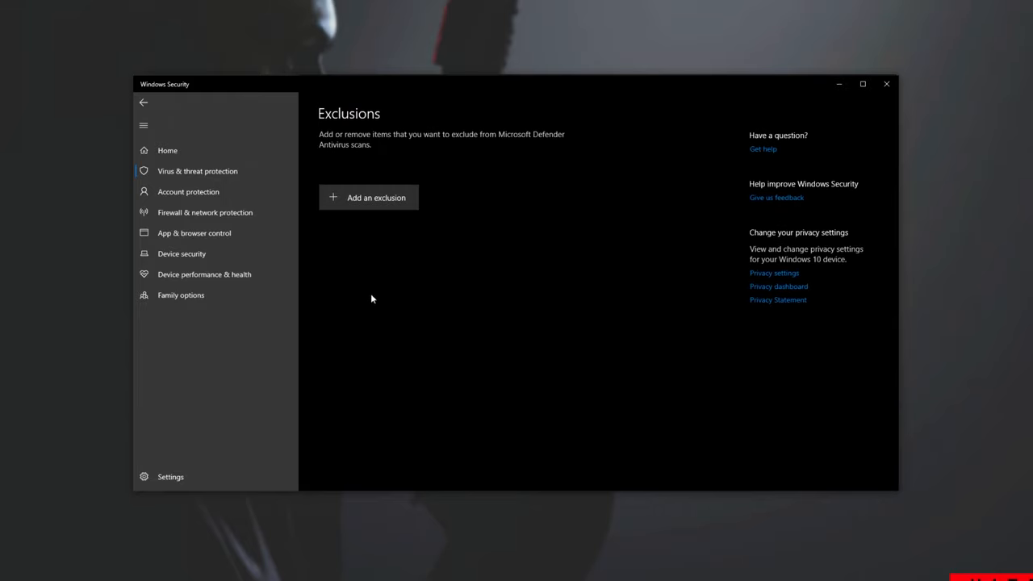
# Add a new Documents folder named HITMAN3 as a Defender folder exclusion
pyautogui.click(374, 197)
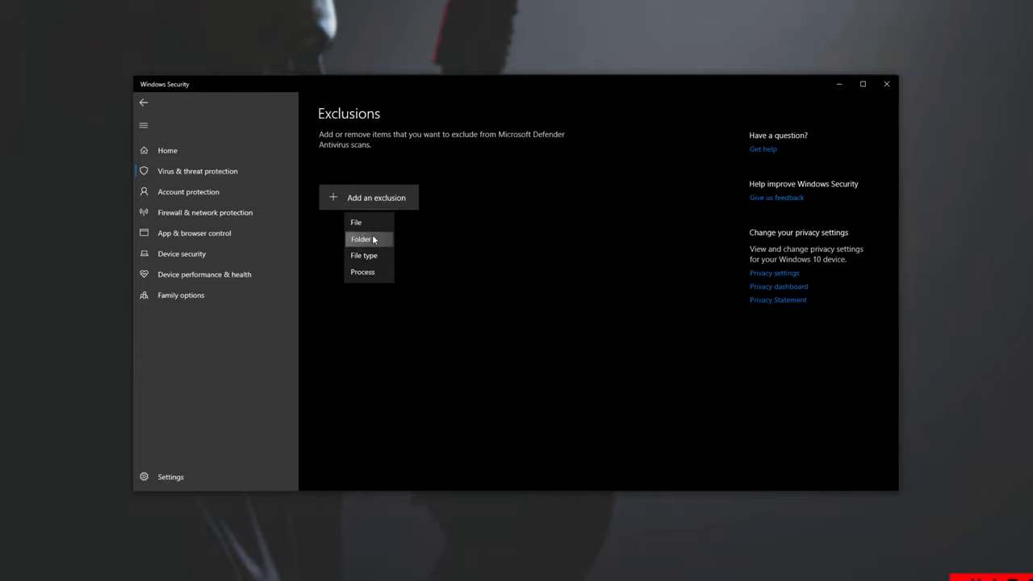
pyautogui.click(362, 239)
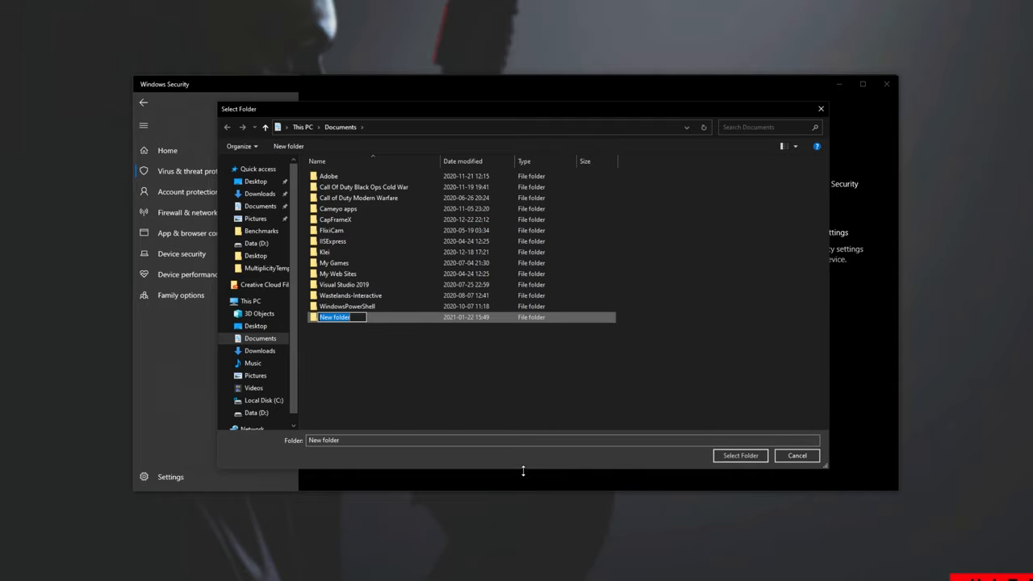
pyautogui.write('HITMAN3')
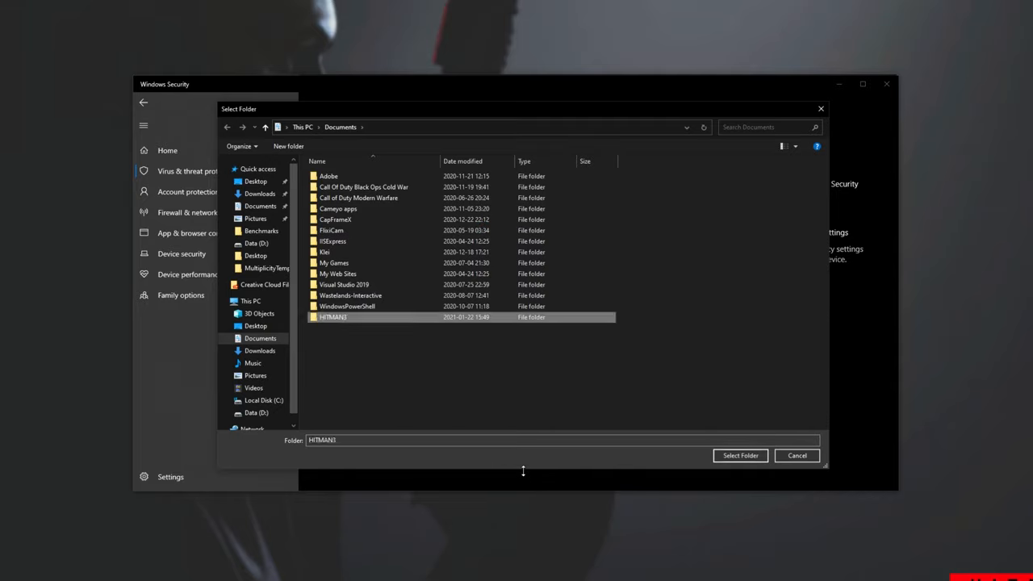
pyautogui.click(739, 455)
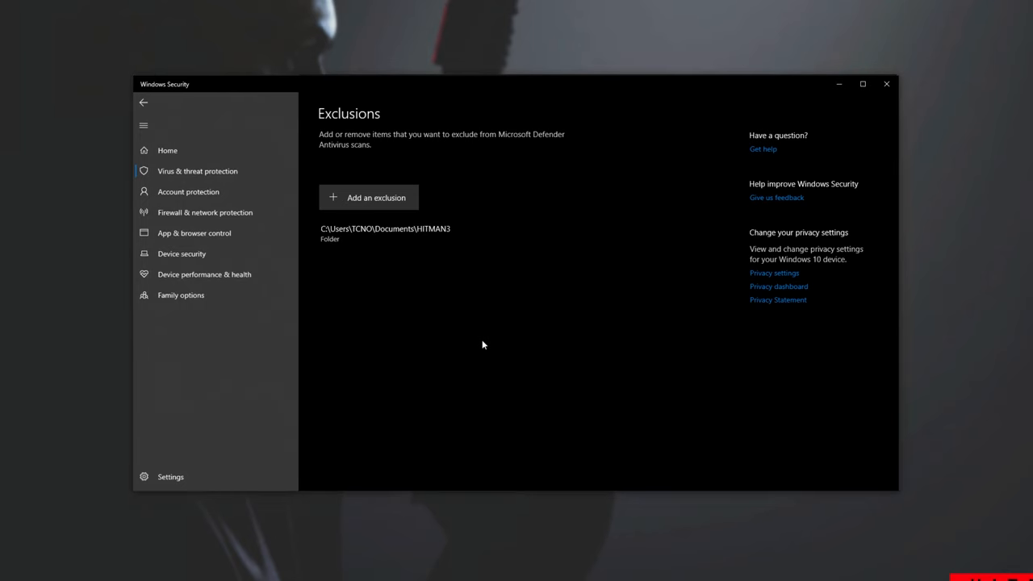
pyautogui.moveTo(591, 334)
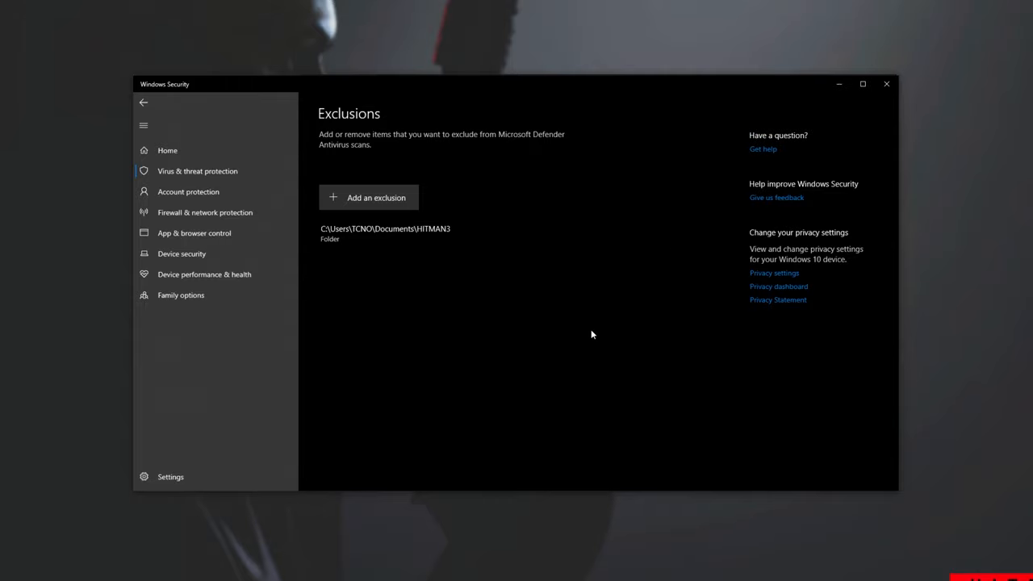
pyautogui.moveTo(740, 306)
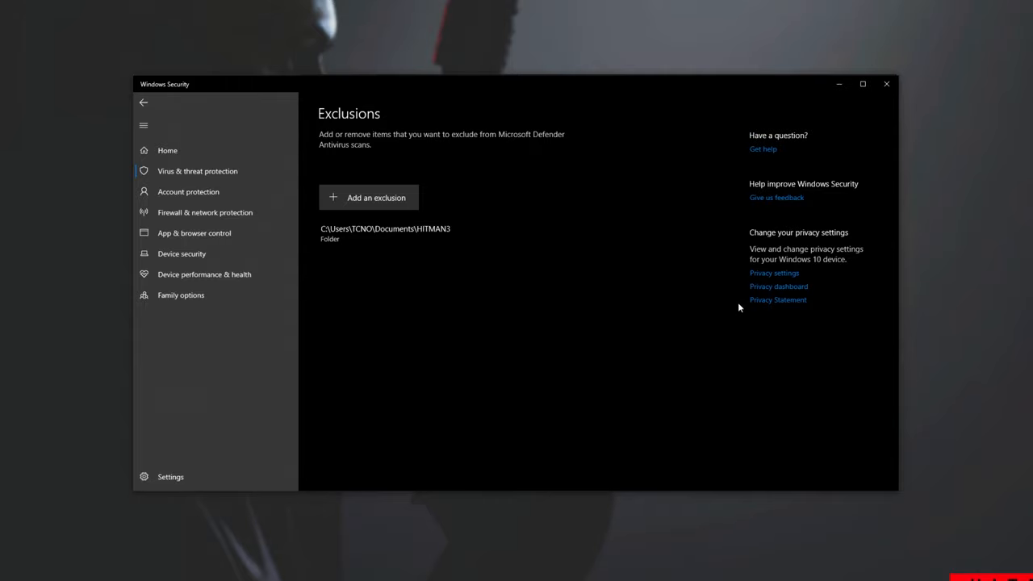
pyautogui.moveTo(665, 139)
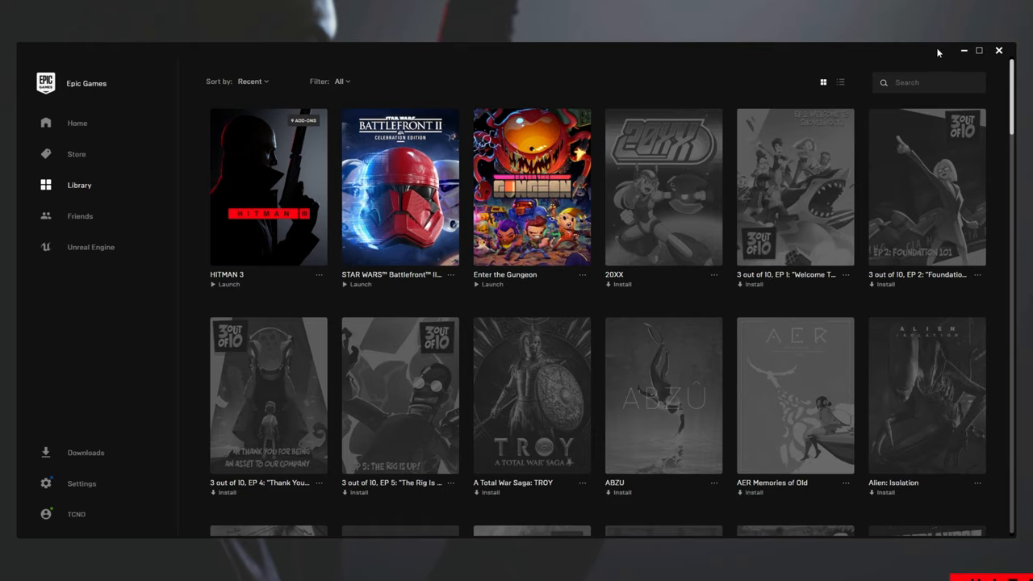
# Close Epic Games Launcher and bring up its Start menu tile options for running as administrator
pyautogui.click(10, 572)
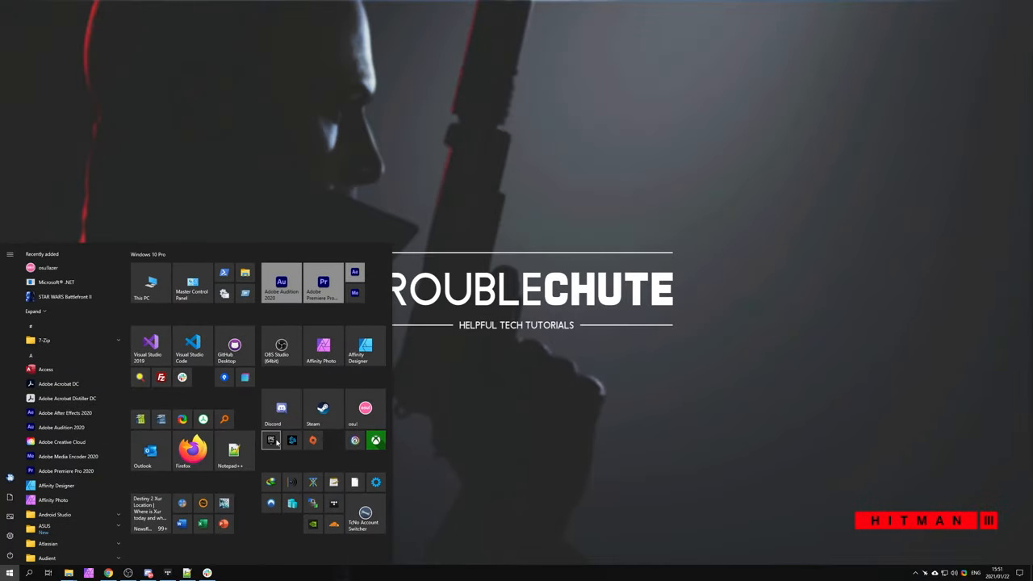
pyautogui.rightClick(271, 439)
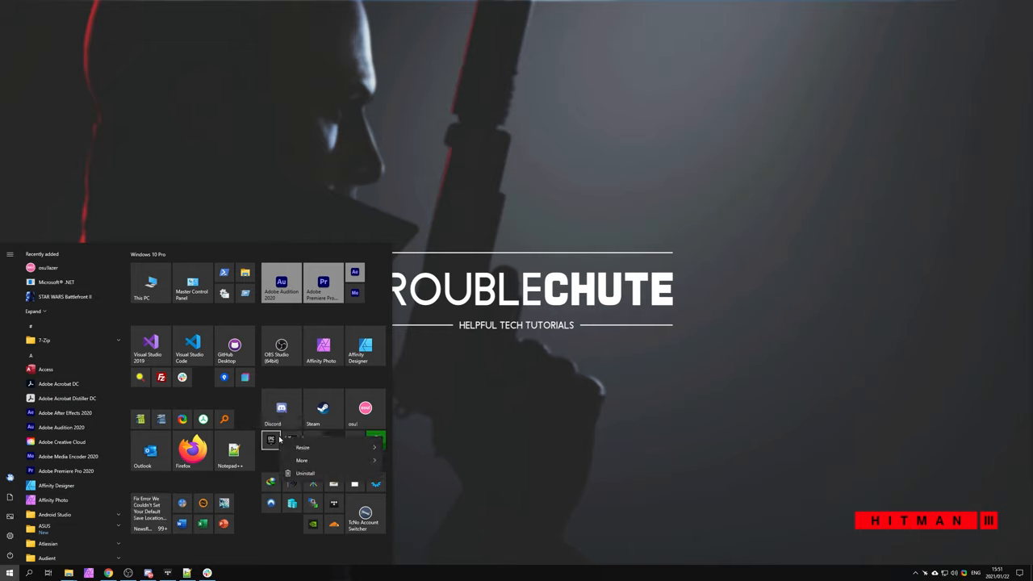
pyautogui.moveTo(302, 471)
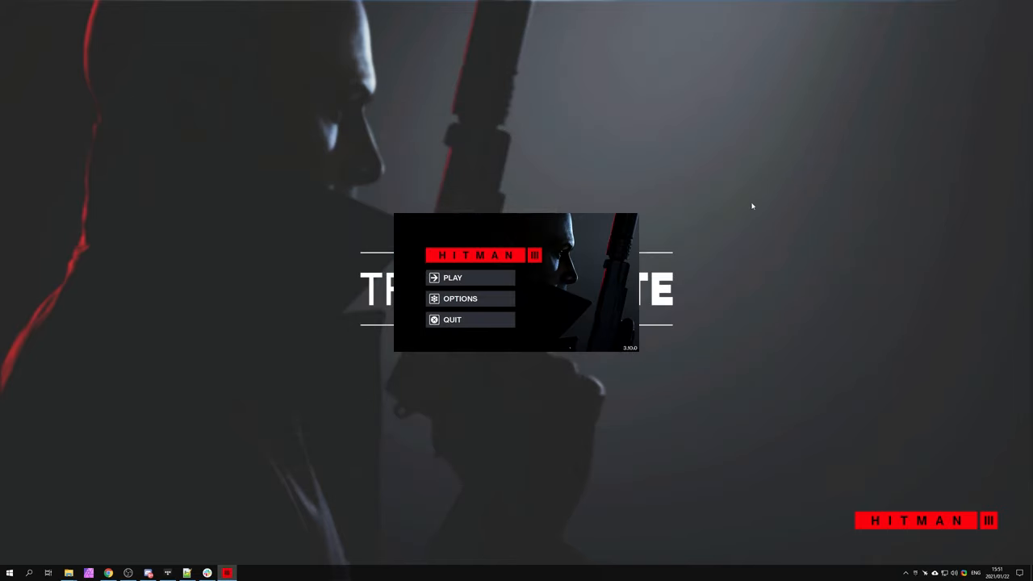
pyautogui.moveTo(562, 282)
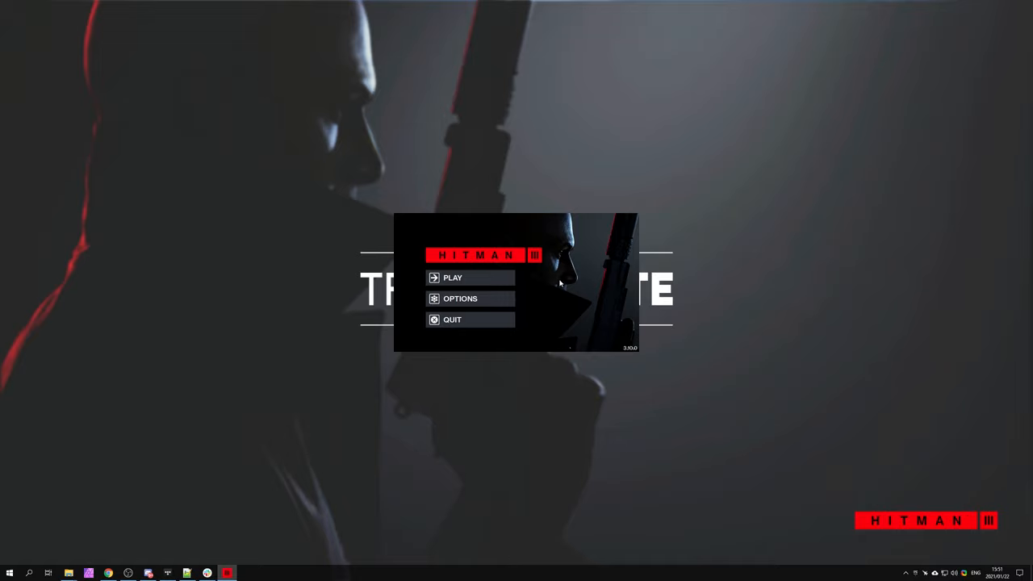
pyautogui.moveTo(568, 310)
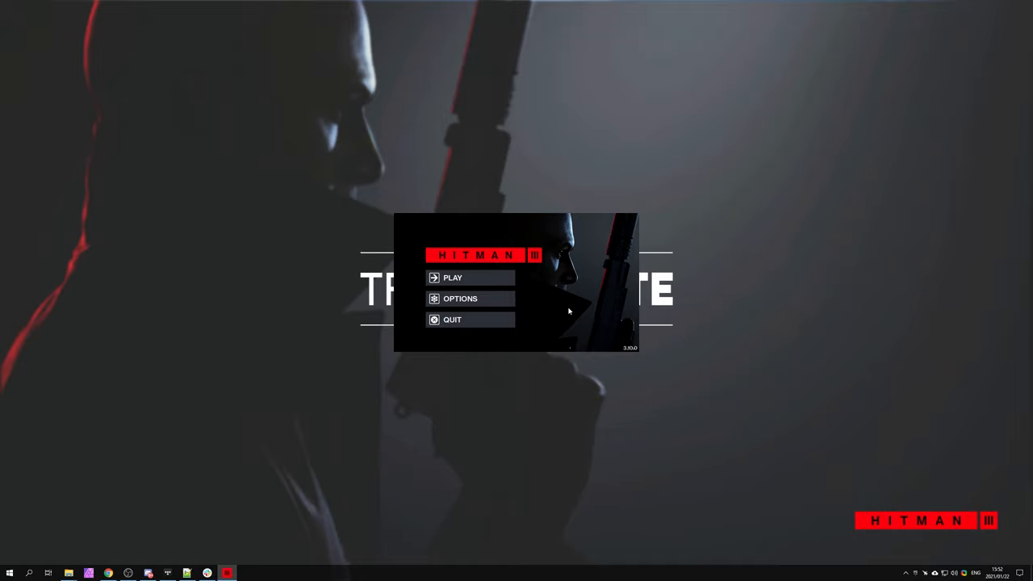
pyautogui.moveTo(586, 345)
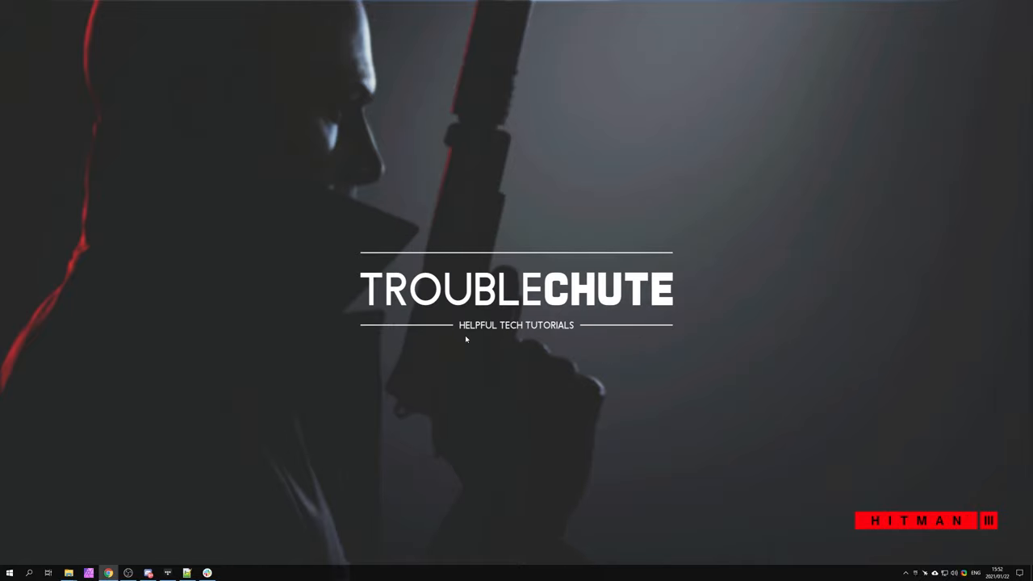
pyautogui.moveTo(504, 351)
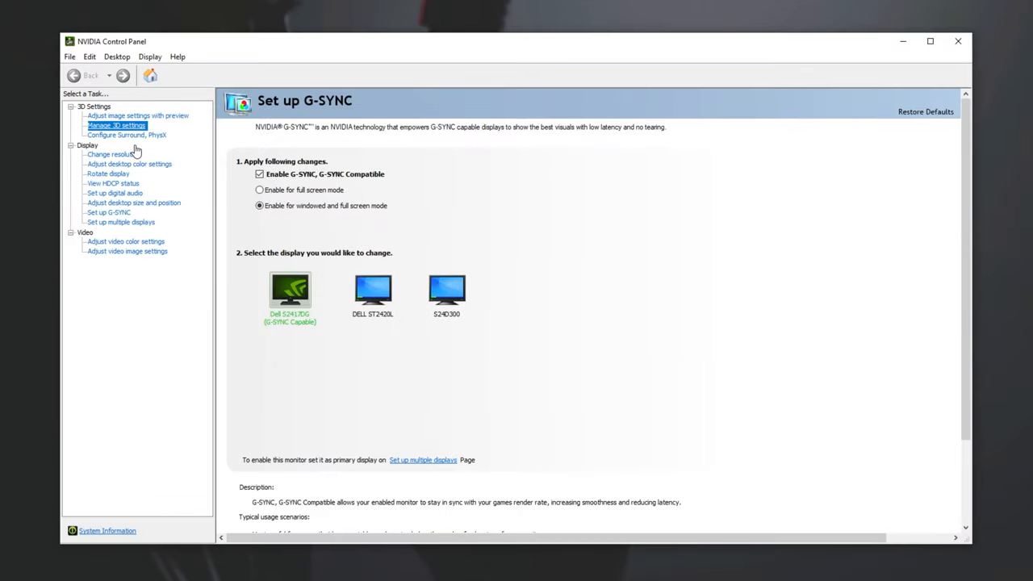
# Go to Manage 3D settings and switch to the Program Settings list
pyautogui.click(116, 125)
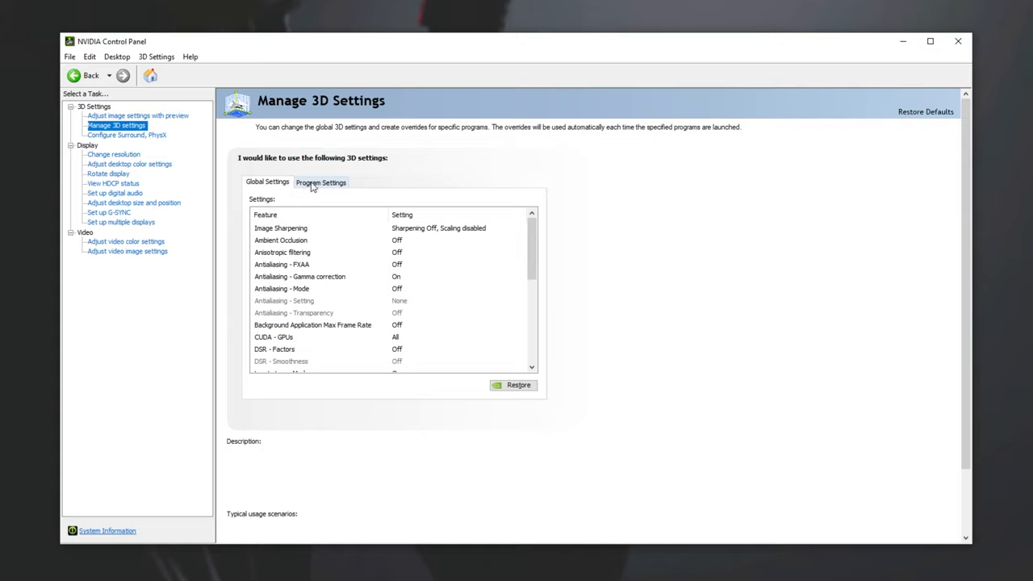
pyautogui.click(322, 181)
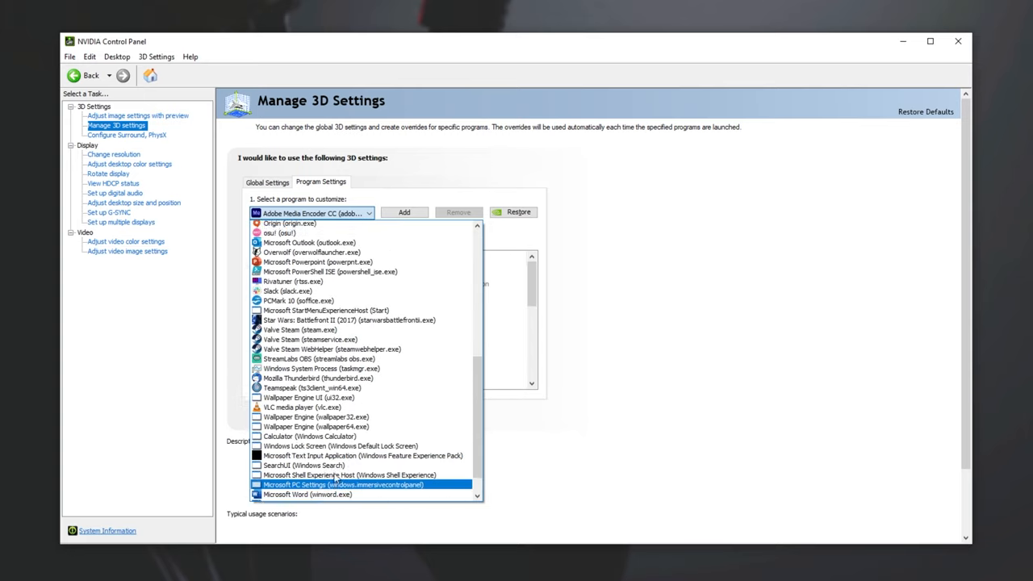
pyautogui.click(315, 213)
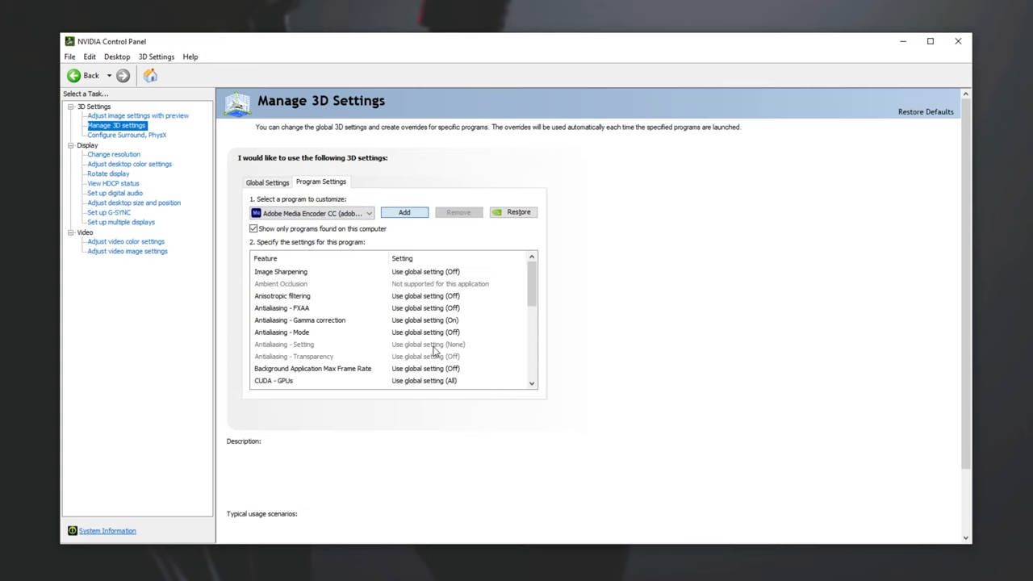
# Add HITMAN 3 (hitman3.exe) as a program with its own 3D settings profile
pyautogui.click(404, 213)
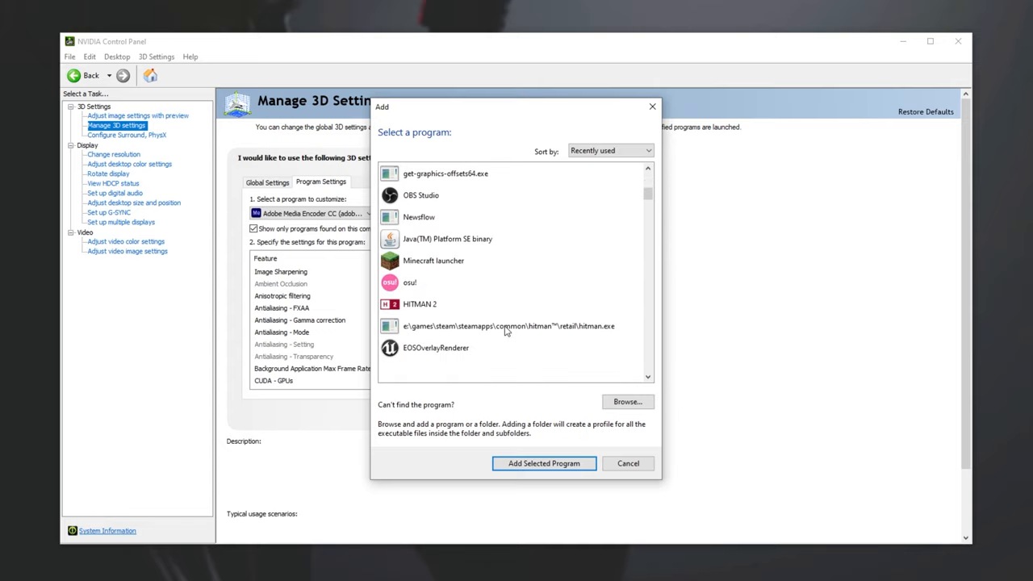
pyautogui.scroll(-3)
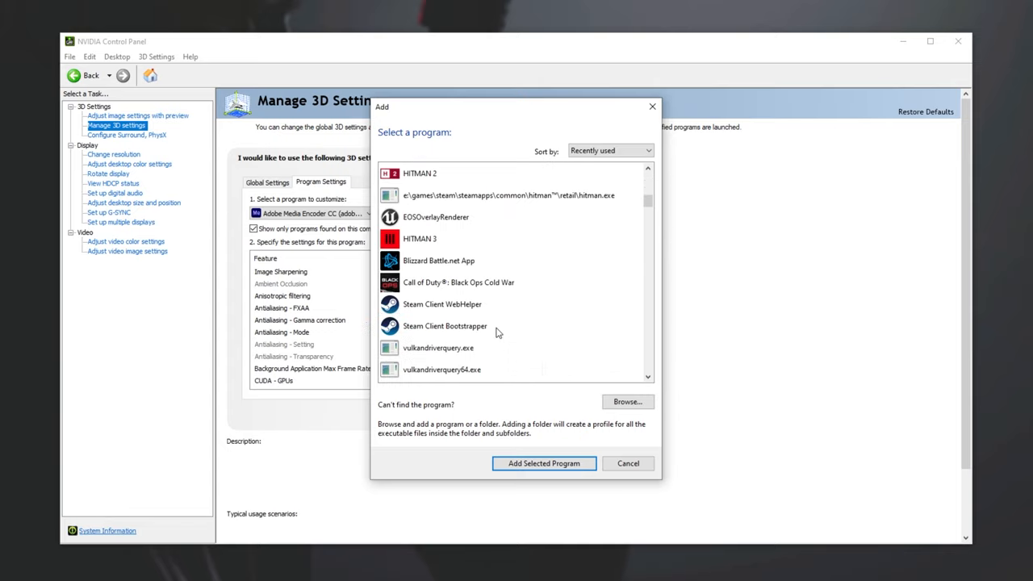
pyautogui.click(542, 461)
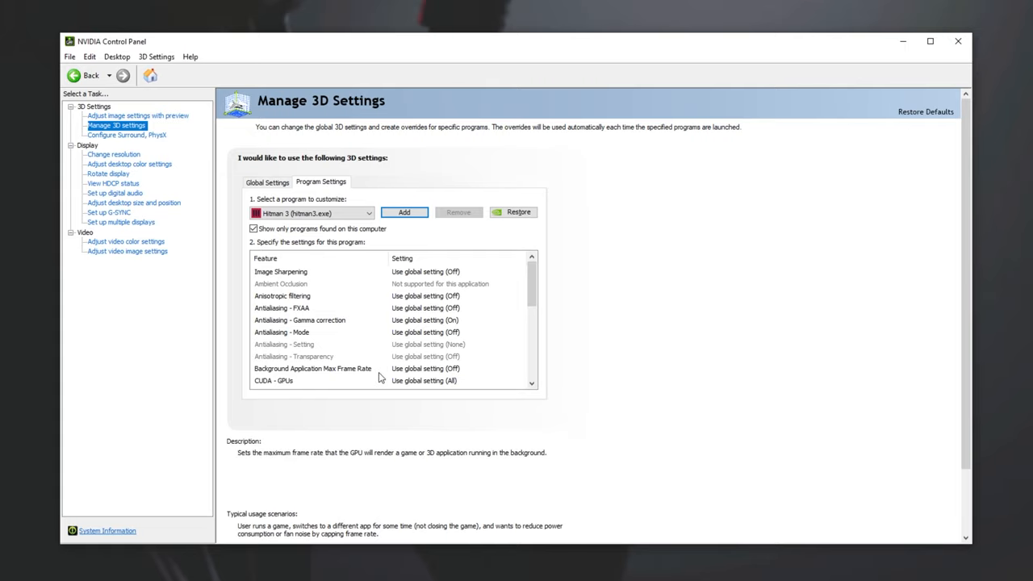
pyautogui.moveTo(342, 376)
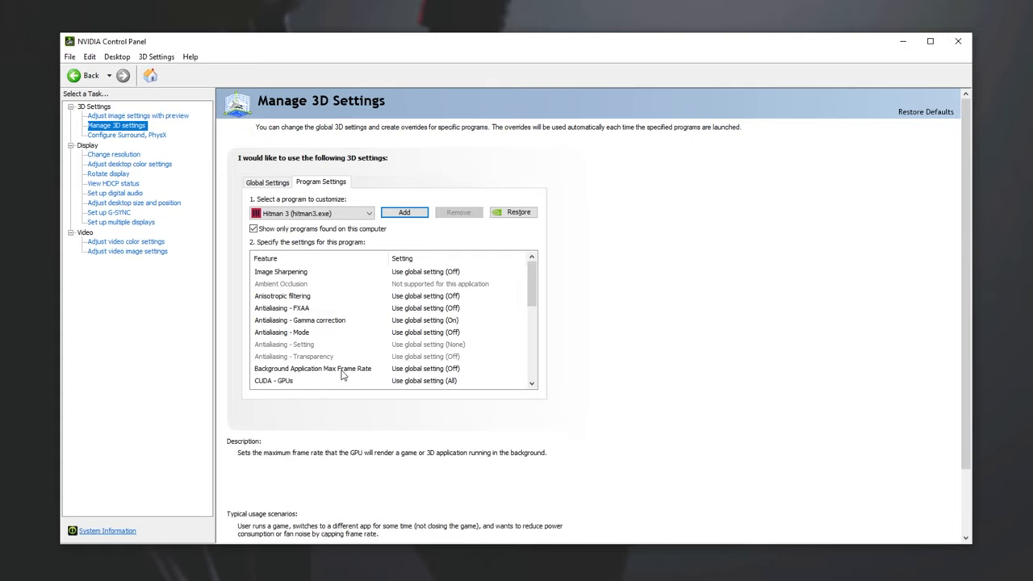
# Bring up the Low Latency Mode choices in the Hitman 3 profile
pyautogui.scroll(-3)
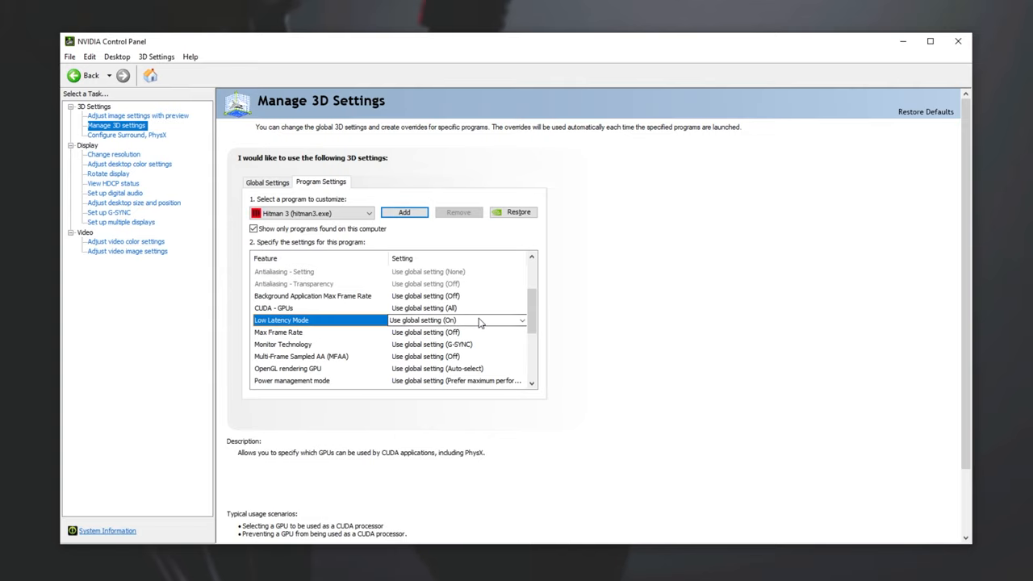
pyautogui.click(522, 320)
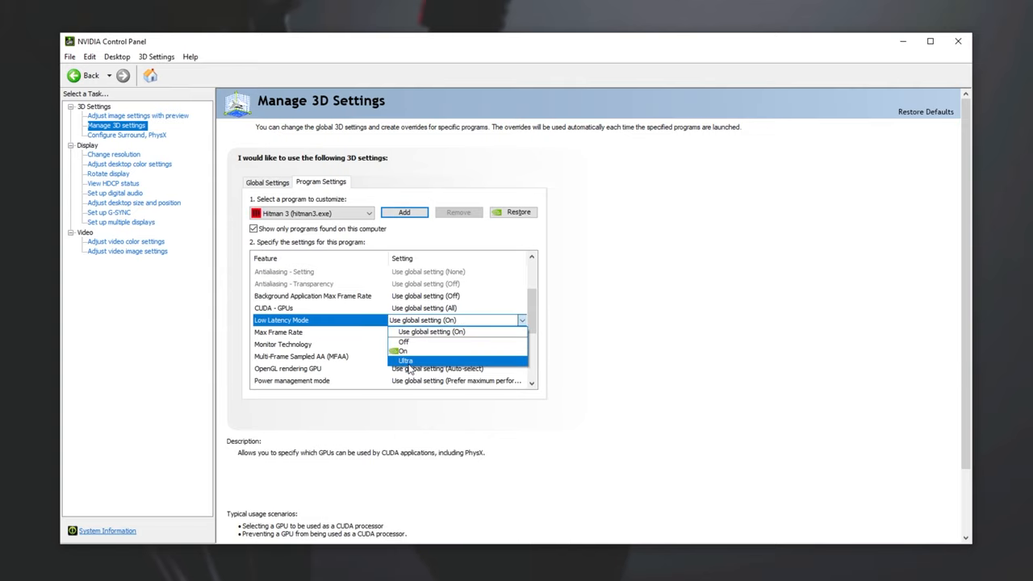